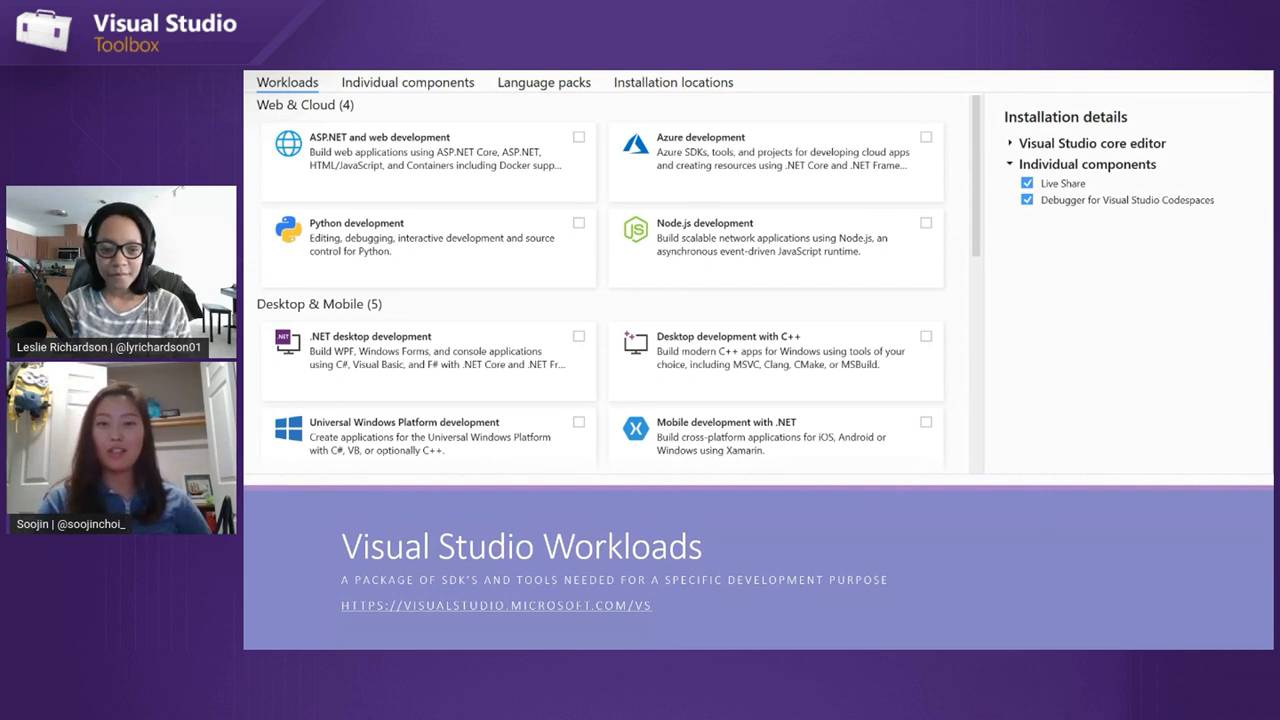
mouse_move(1218, 600)
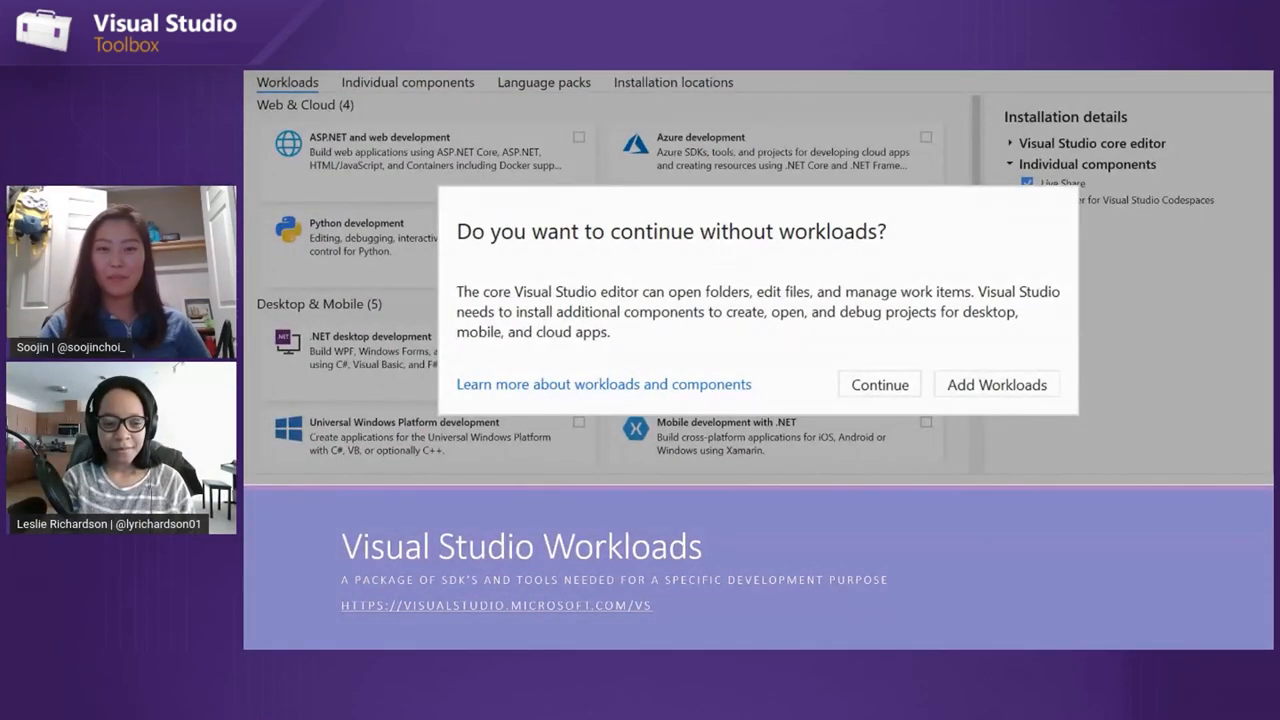
mouse_move(1203, 606)
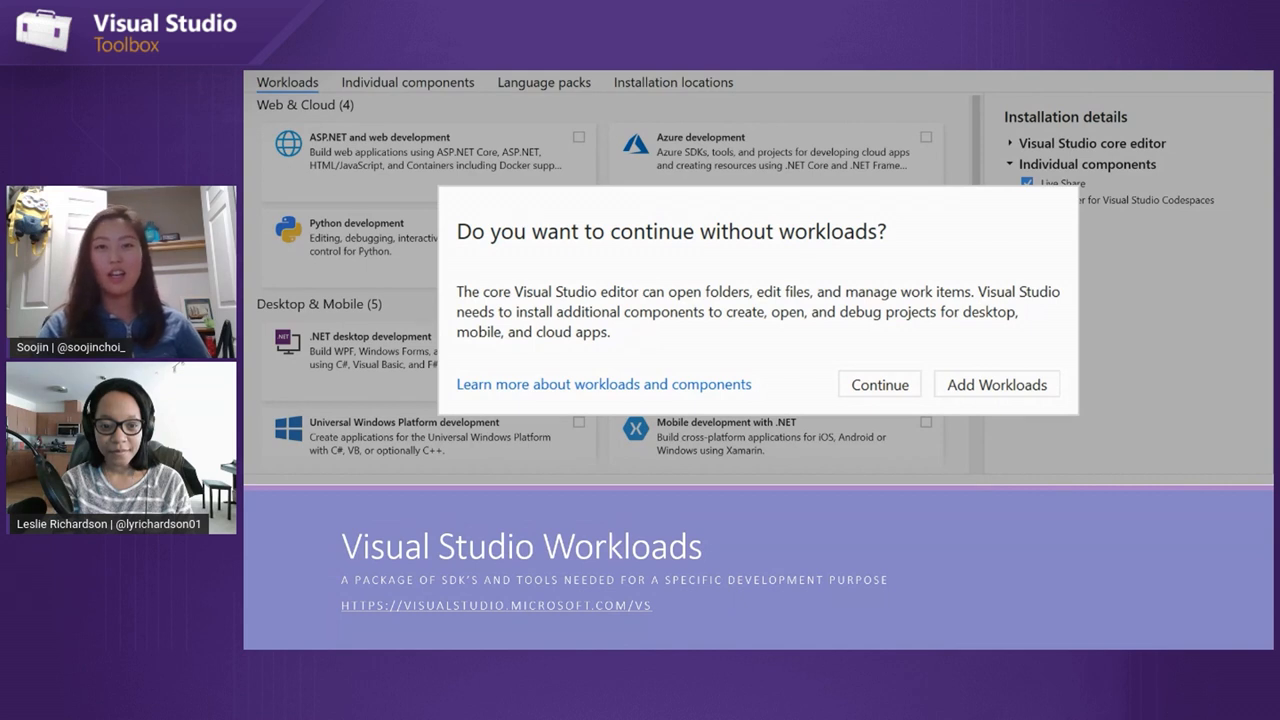
mouse_move(1185, 470)
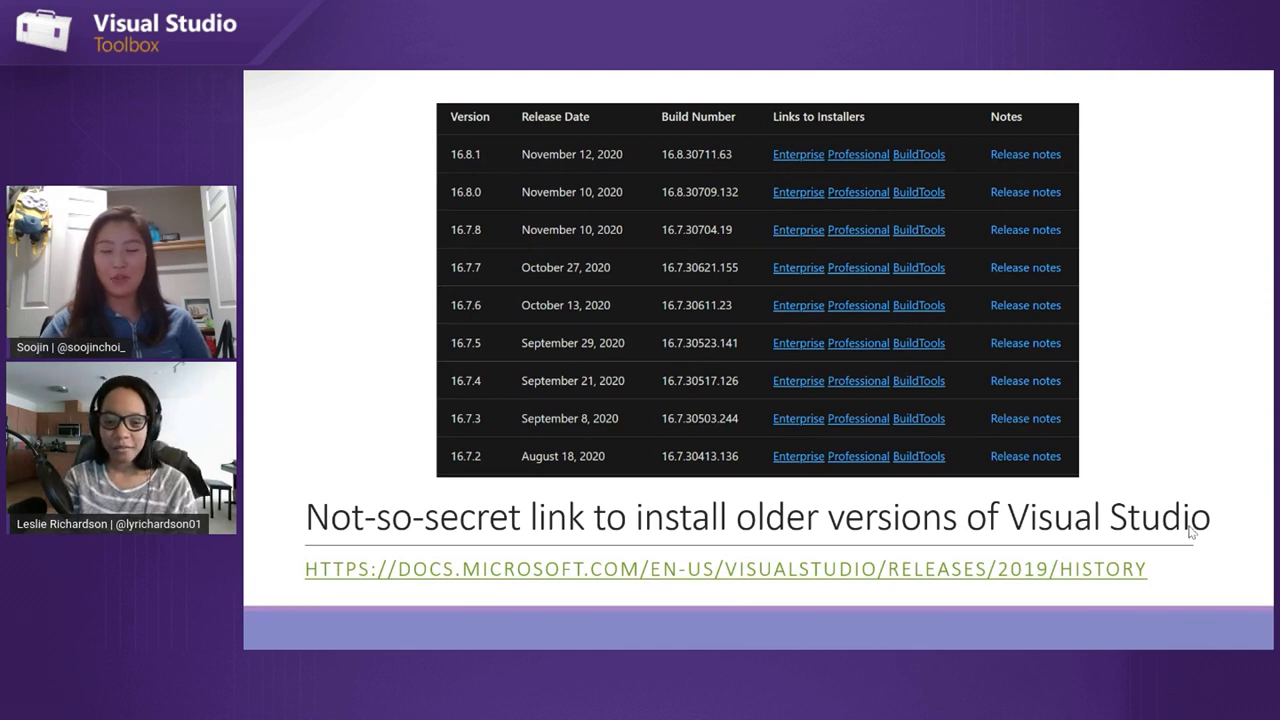
mouse_move(1245, 628)
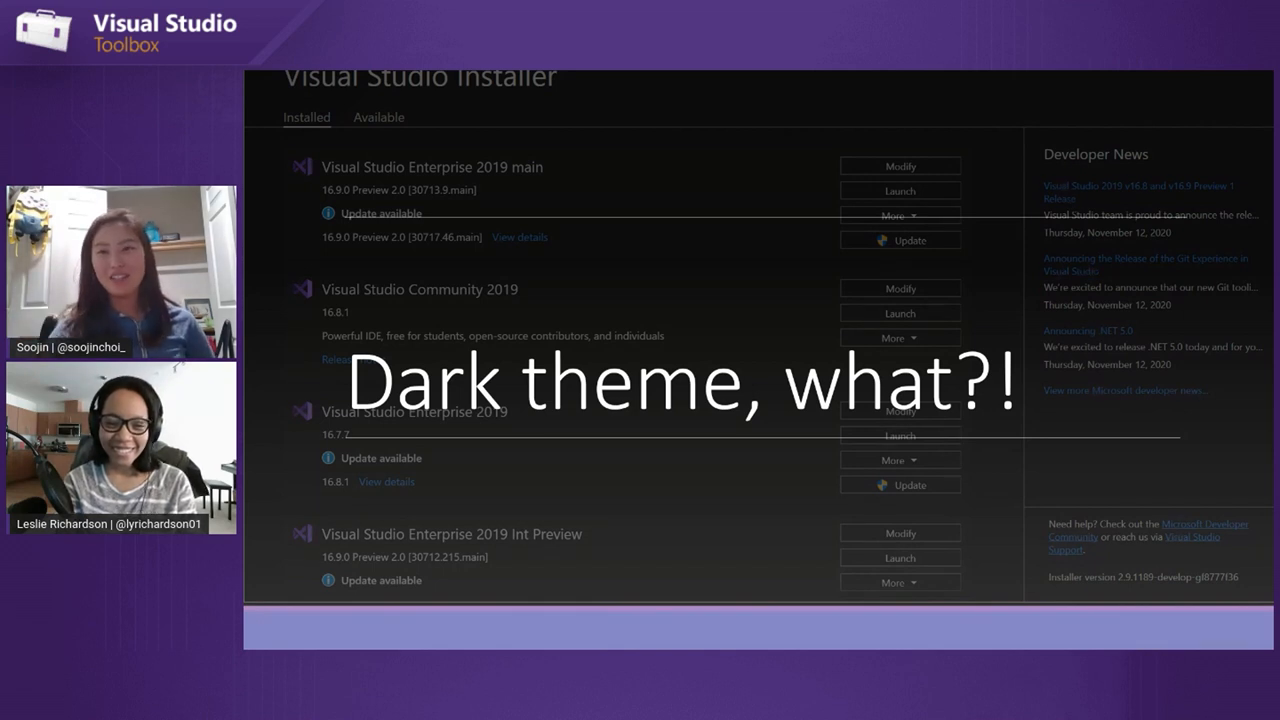
mouse_move(1208, 586)
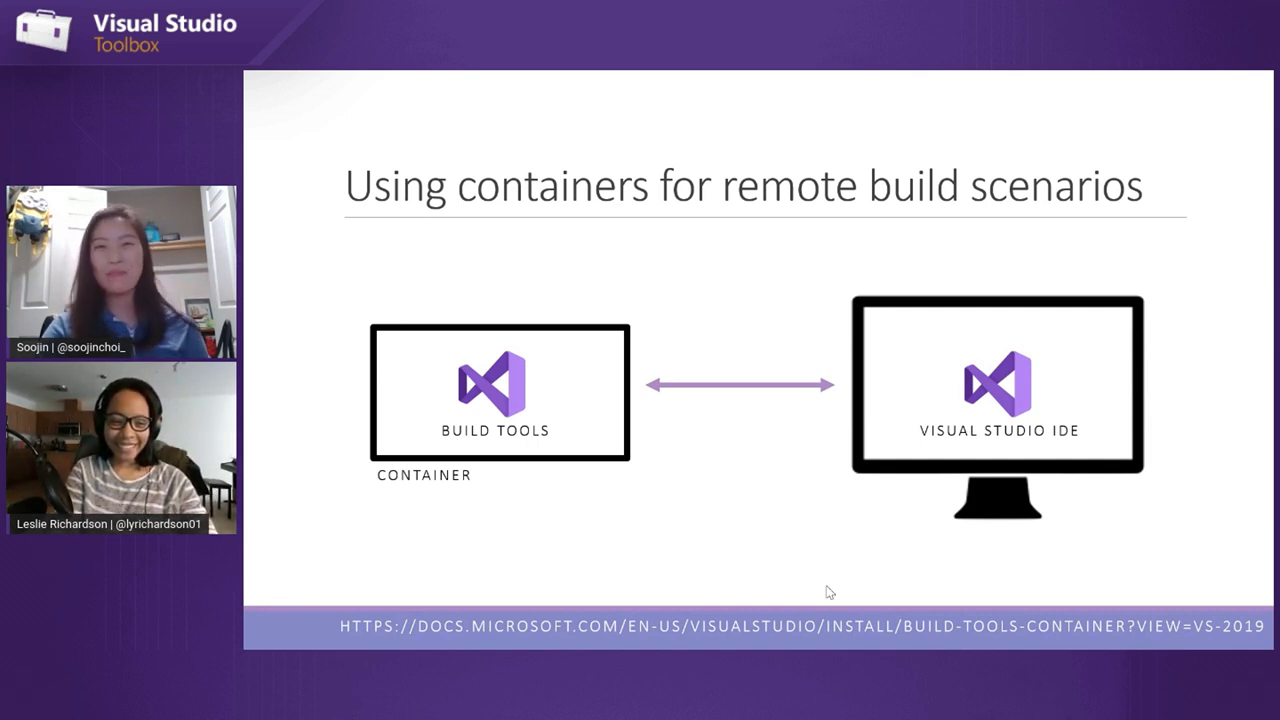
mouse_move(1231, 576)
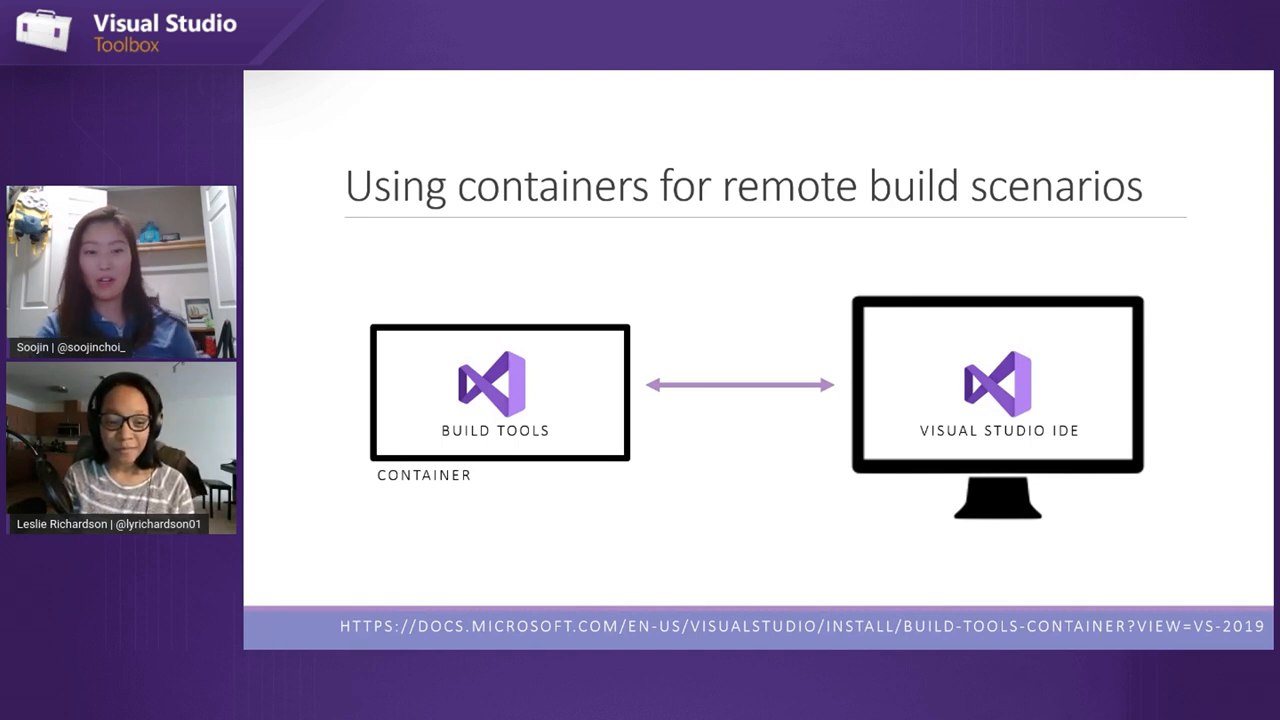
mouse_move(1228, 560)
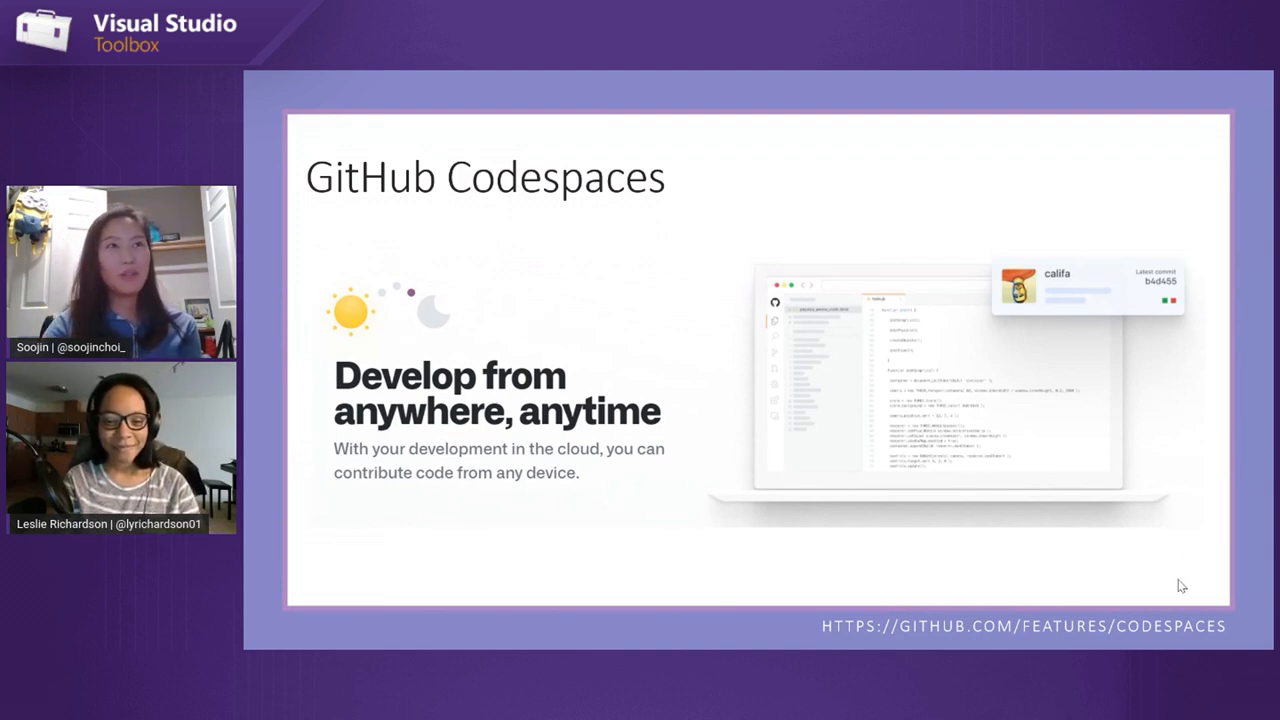
mouse_move(1164, 596)
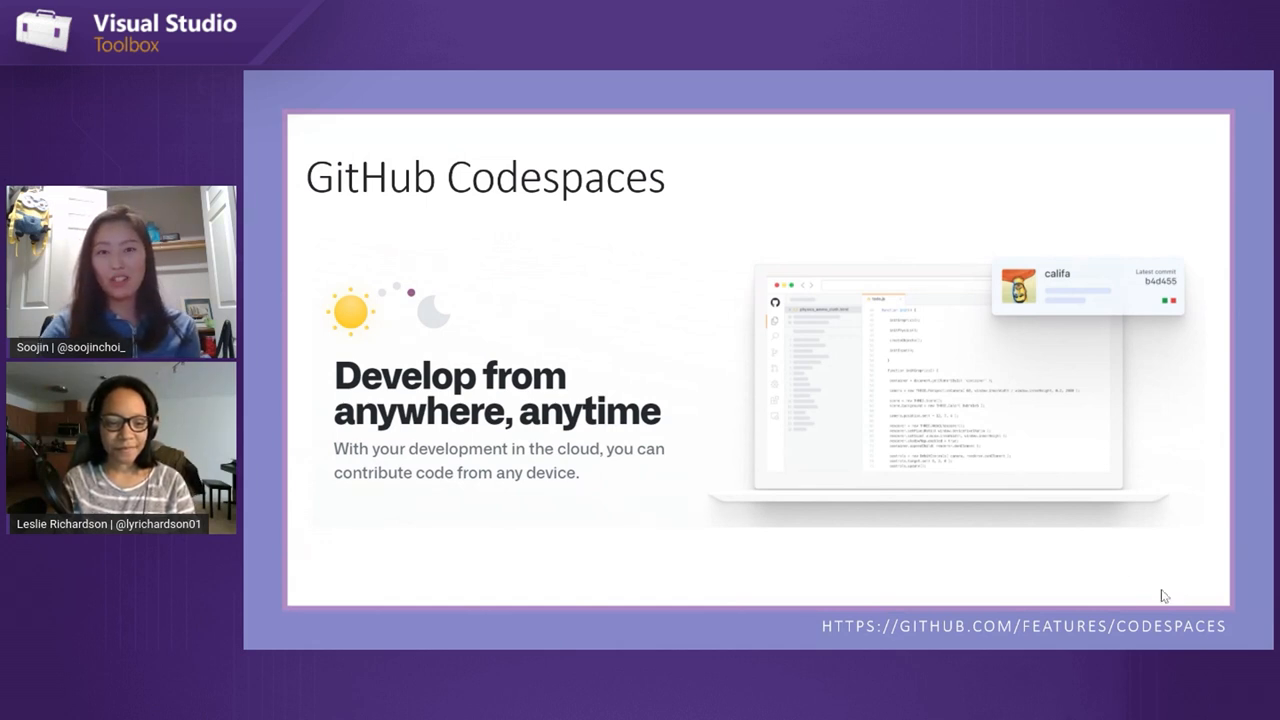